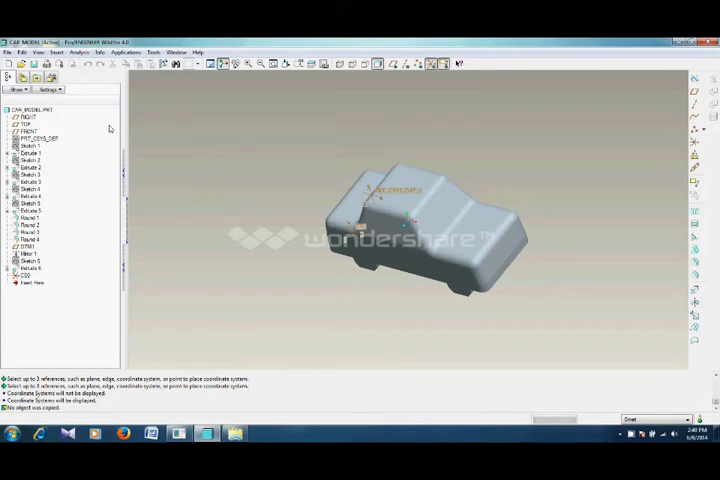
{"action": "mouse_move", "coordinate": [168, 192]}
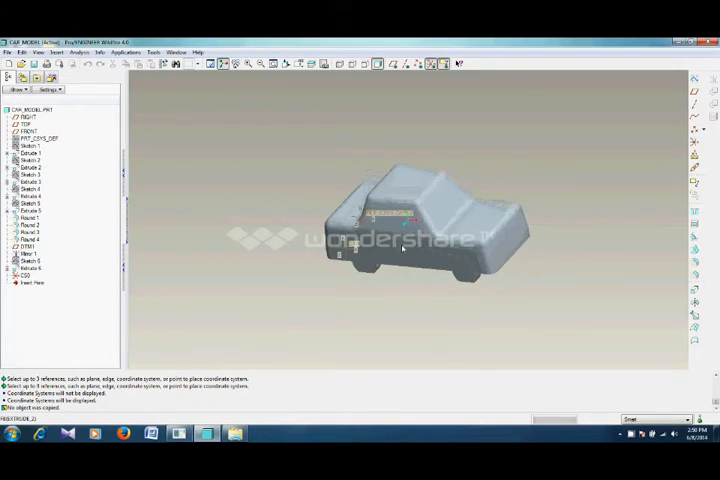
- Spin the car body model in Pro/ENGINEER to view it from another side
{"action": "left_click_drag", "start_coordinate": [400, 230], "coordinate": [400, 250]}
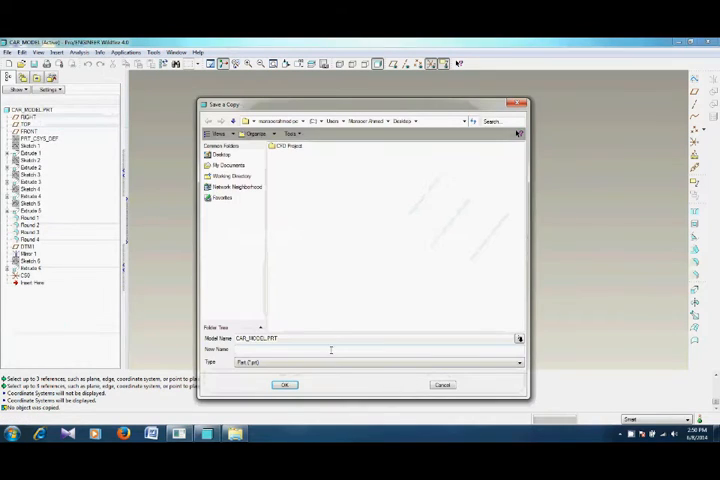
- Save a copy of the car model with the IGES (*.igs) file type into the CFD Project folder
{"action": "left_click", "coordinate": [518, 362]}
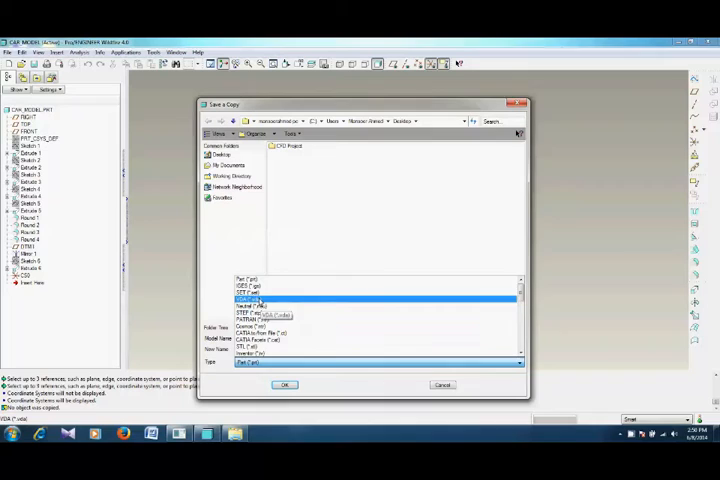
{"action": "left_click", "coordinate": [376, 306]}
{"action": "type", "text": "car_model"}
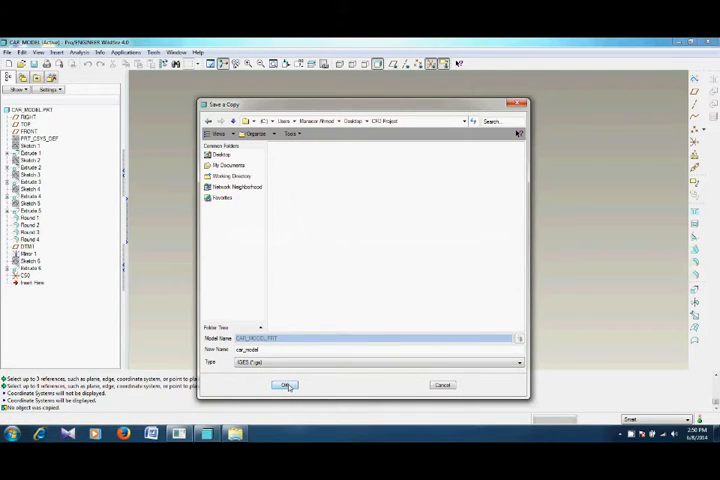
{"action": "left_click", "coordinate": [284, 384]}
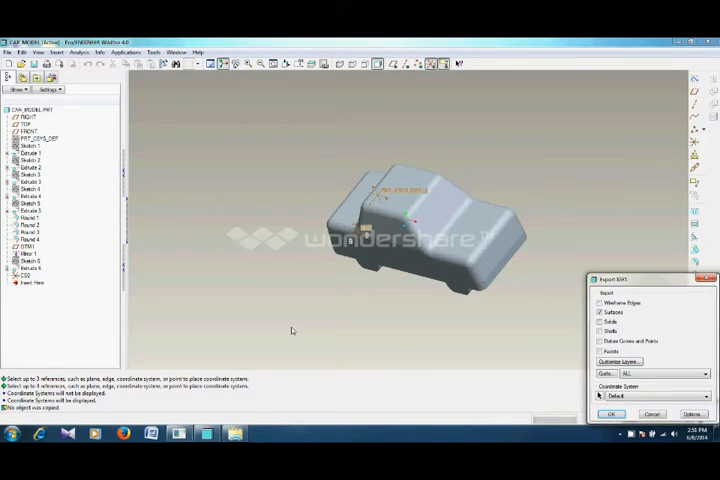
{"action": "mouse_move", "coordinate": [328, 270]}
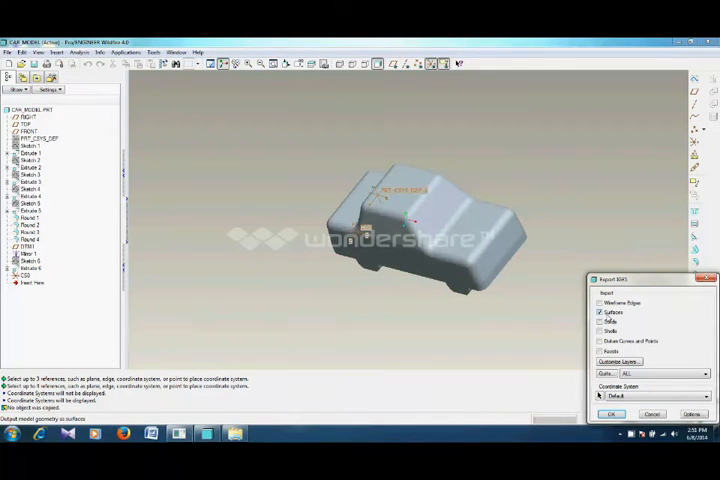
{"action": "mouse_move", "coordinate": [602, 322]}
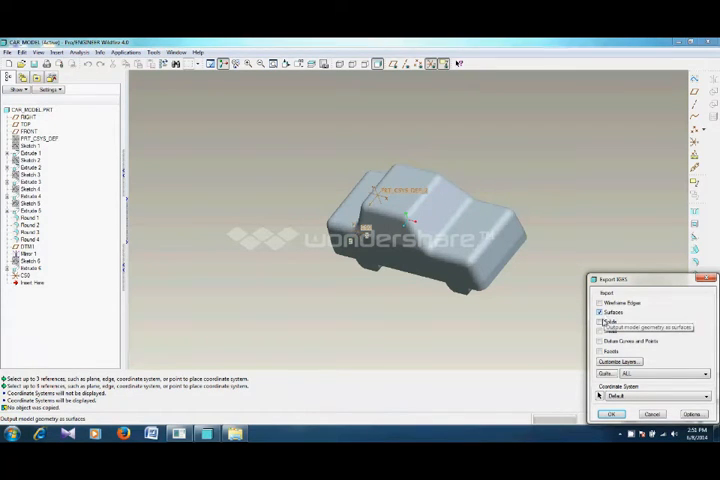
- Include solids along with surfaces in the IGES export geometry options
{"action": "left_click", "coordinate": [600, 320]}
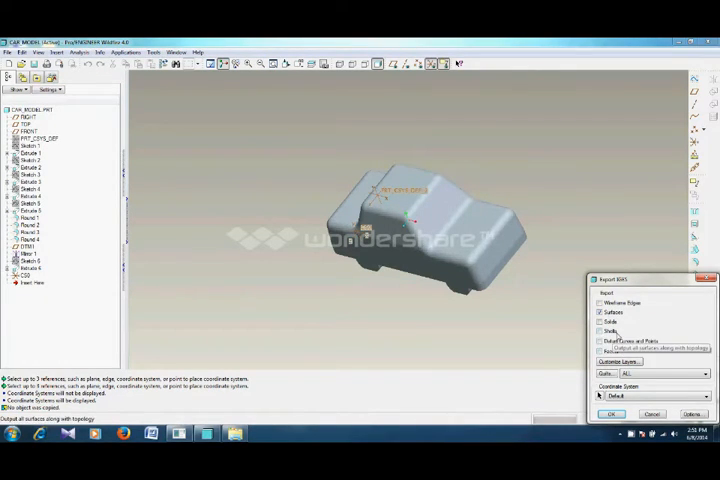
{"action": "left_click", "coordinate": [600, 322]}
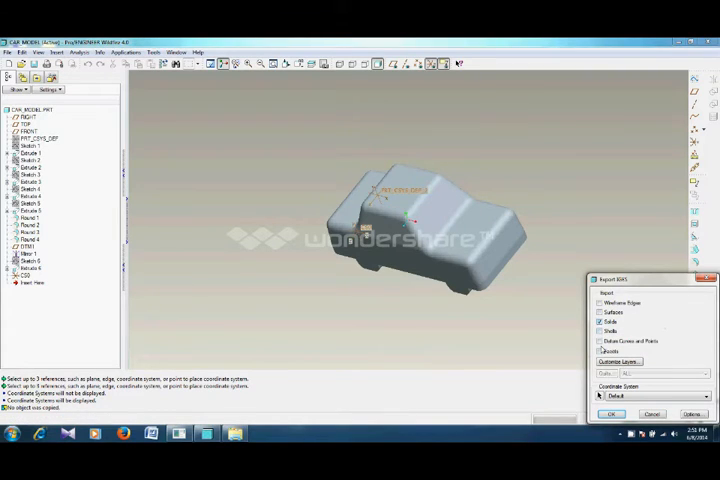
{"action": "mouse_move", "coordinate": [502, 328]}
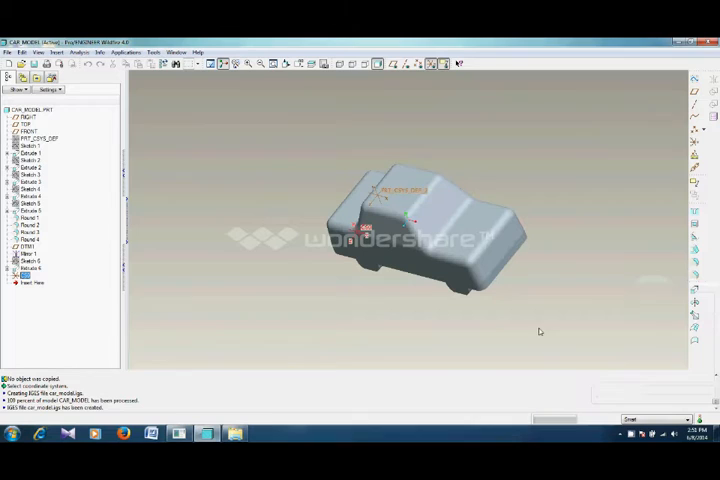
{"action": "mouse_move", "coordinate": [140, 188]}
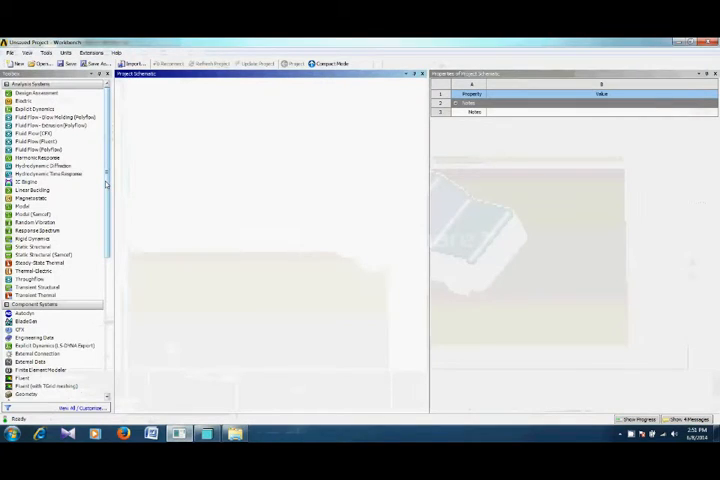
- Add a Fluid Flow (FLUENT) analysis system to the schematic, rename it and select its Geometry cell
{"action": "left_click", "coordinate": [40, 156]}
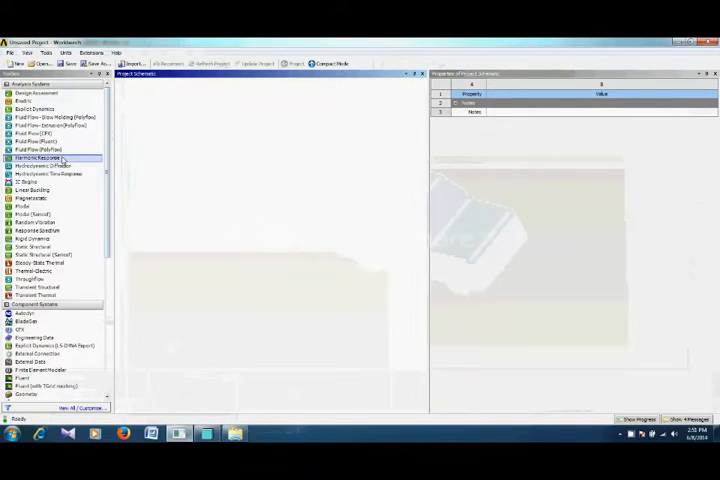
{"action": "left_click", "coordinate": [40, 142]}
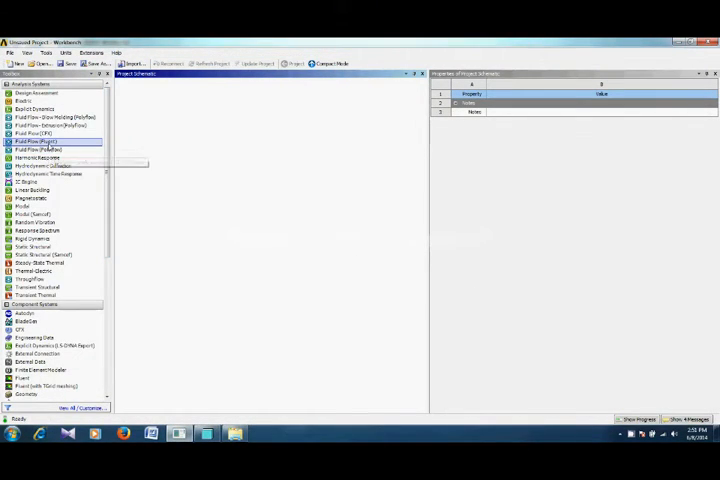
{"action": "mouse_move", "coordinate": [40, 148]}
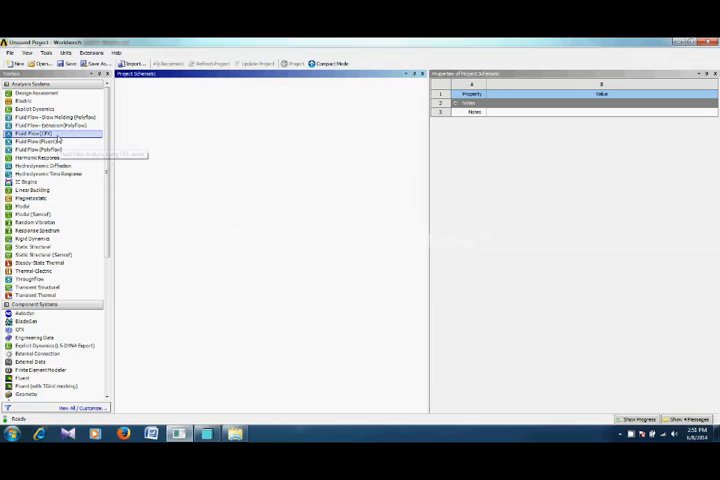
{"action": "mouse_move", "coordinate": [40, 142]}
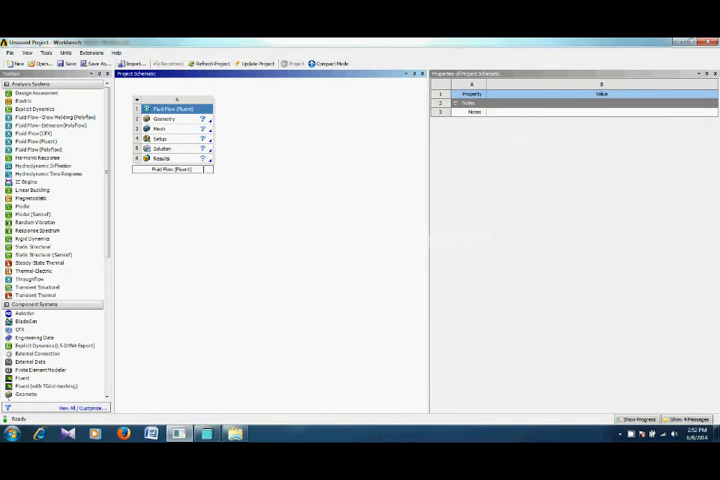
{"action": "double_click", "coordinate": [172, 168]}
{"action": "type", "text": "car_analysis"}
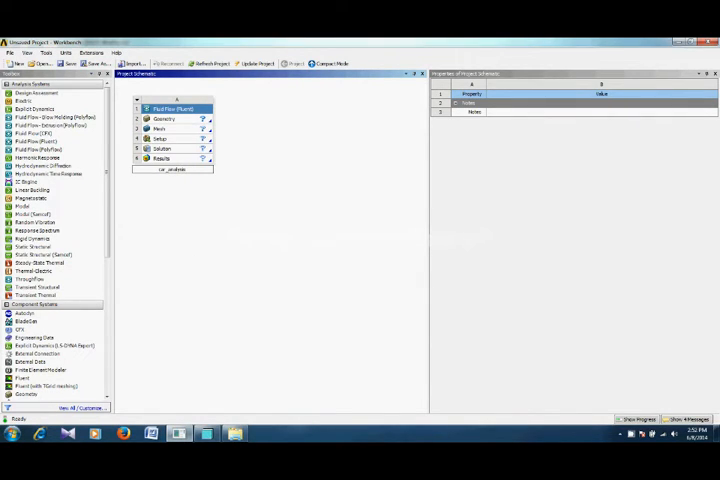
{"action": "left_click", "coordinate": [164, 120]}
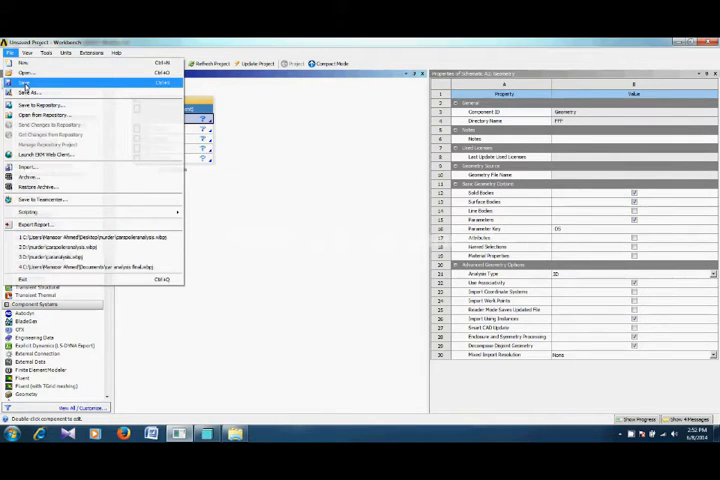
- Save the Workbench project under a new name in the Desktop CFD Project folder
{"action": "left_click", "coordinate": [32, 92]}
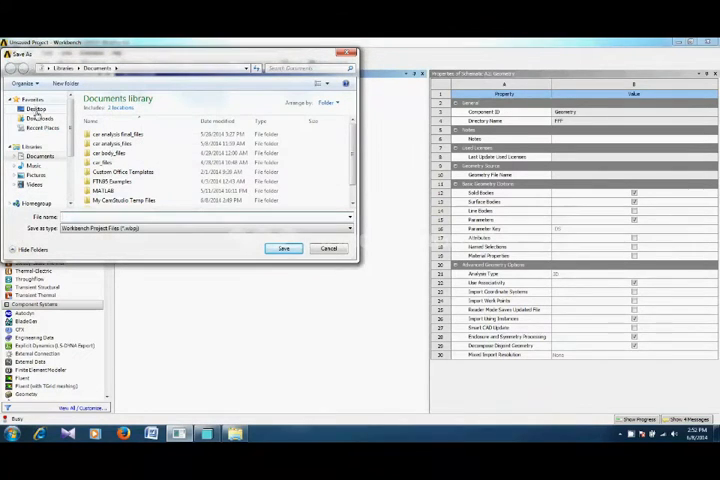
{"action": "left_click", "coordinate": [36, 108]}
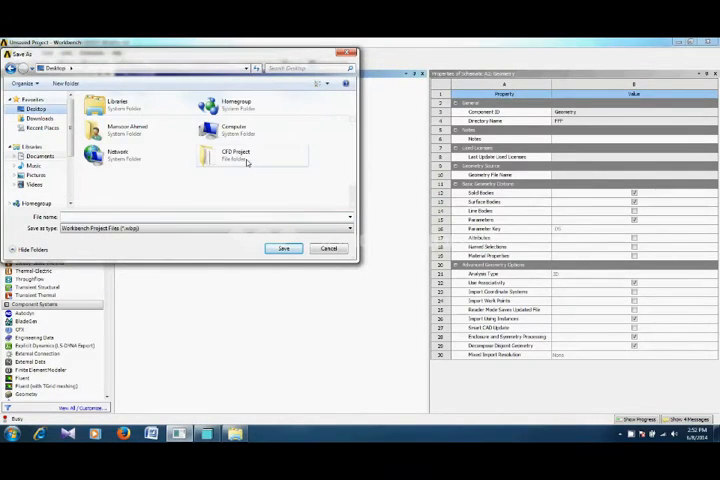
{"action": "double_click", "coordinate": [236, 156]}
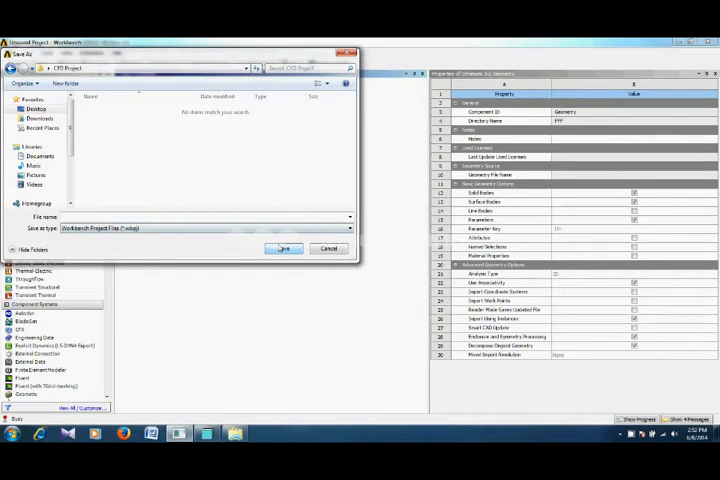
{"action": "left_click", "coordinate": [284, 248]}
{"action": "type", "text": "car_anal"}
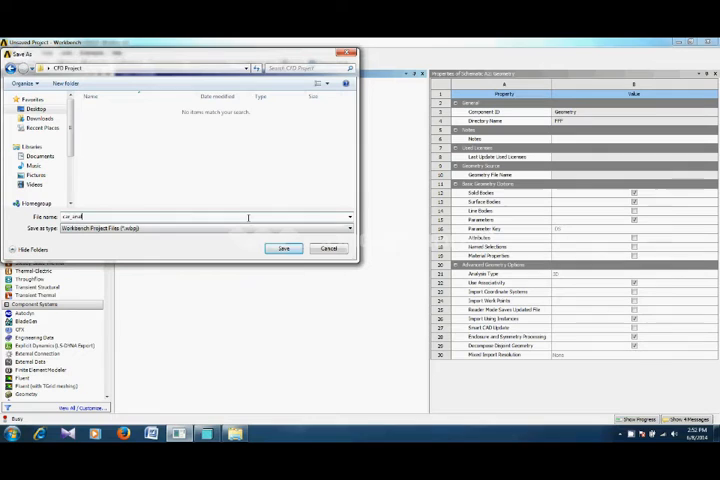
{"action": "left_click", "coordinate": [284, 248]}
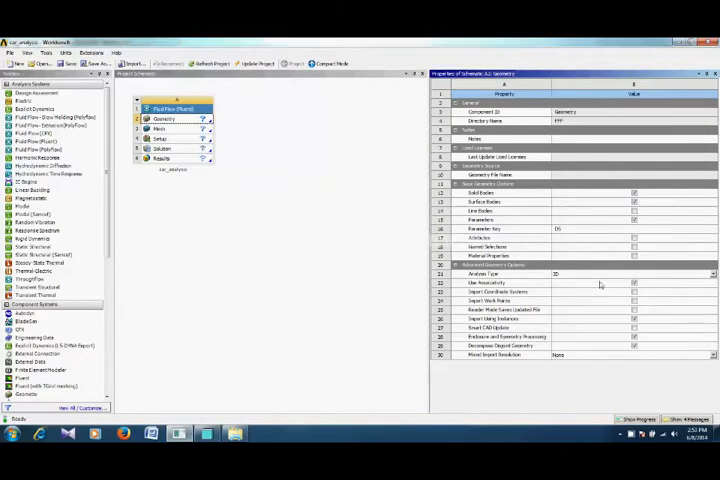
{"action": "mouse_move", "coordinate": [284, 250]}
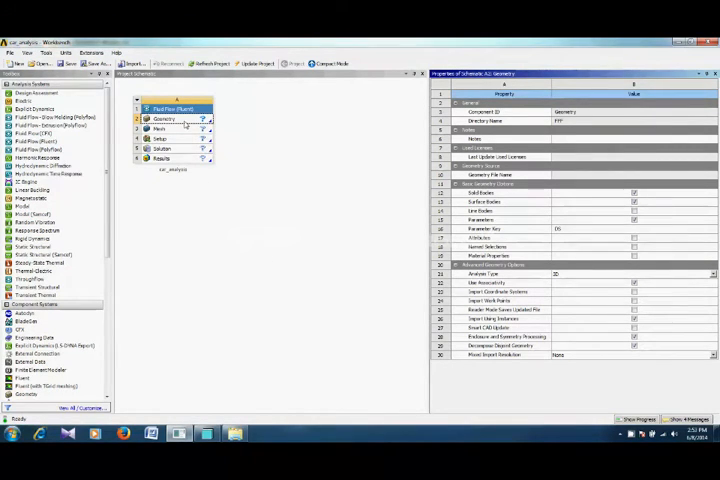
{"action": "left_click", "coordinate": [164, 120]}
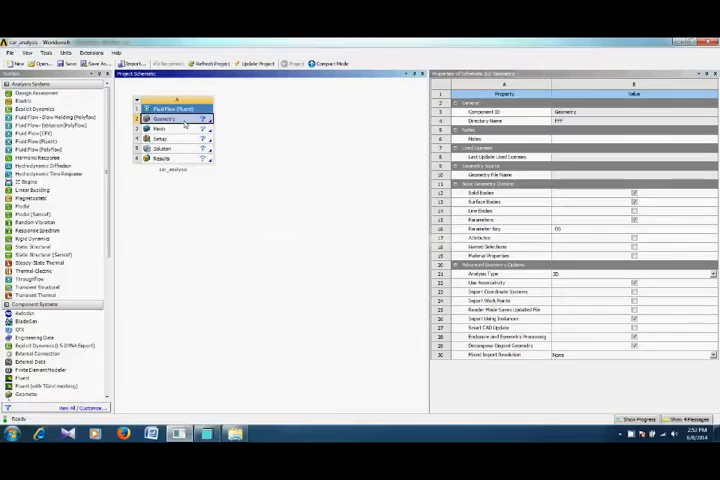
- Import the car body IGES file from the CFD Project folder via Import Geometry > Browse
{"action": "right_click", "coordinate": [164, 120]}
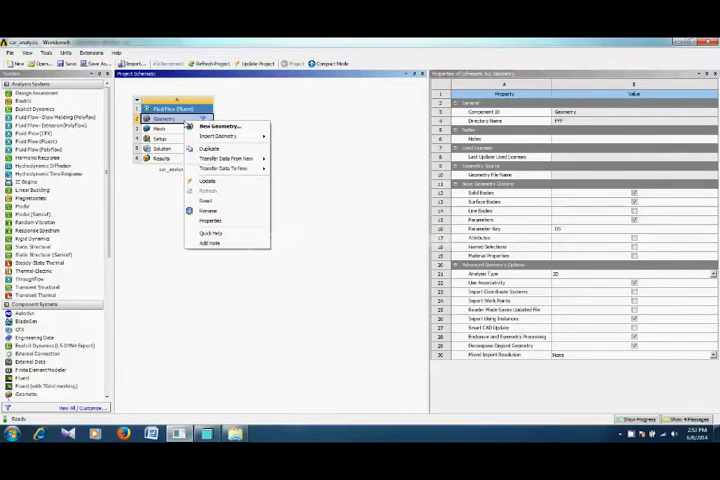
{"action": "left_click", "coordinate": [216, 136]}
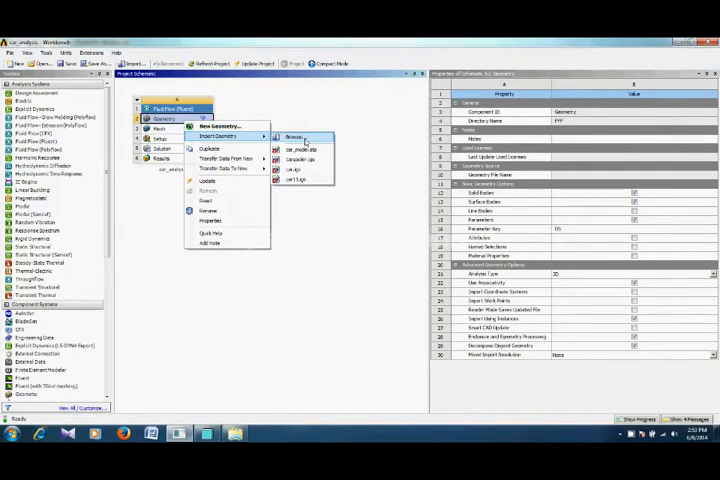
{"action": "left_click", "coordinate": [292, 136]}
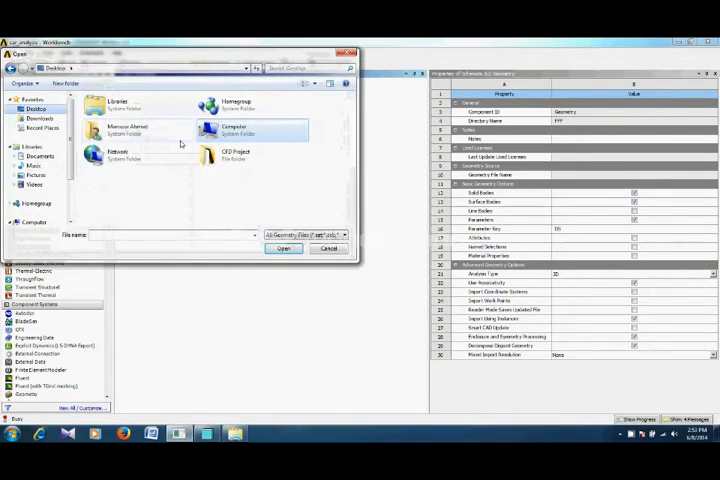
{"action": "double_click", "coordinate": [236, 156]}
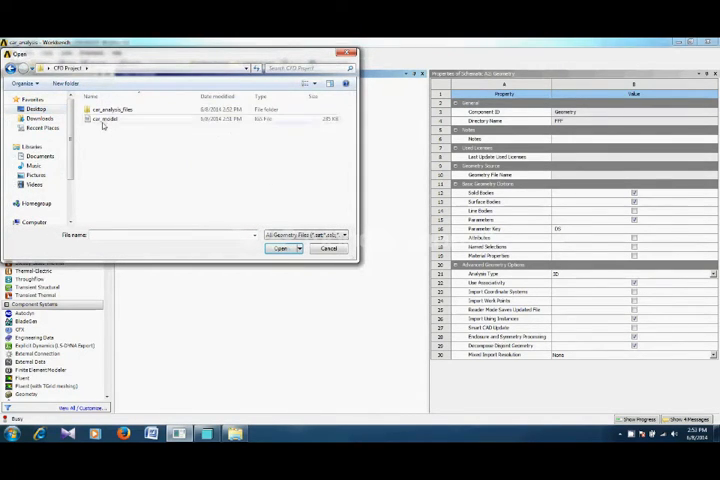
{"action": "left_click", "coordinate": [280, 248]}
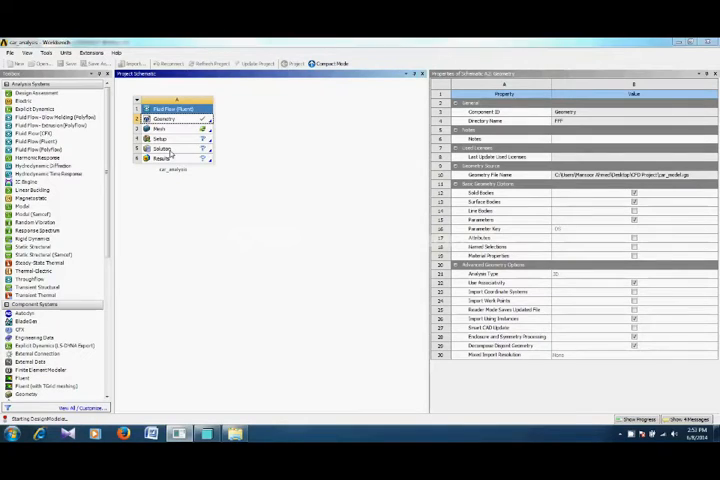
- Launch DesignModeler on the geometry and choose Millimeter as the length unit
{"action": "double_click", "coordinate": [160, 118]}
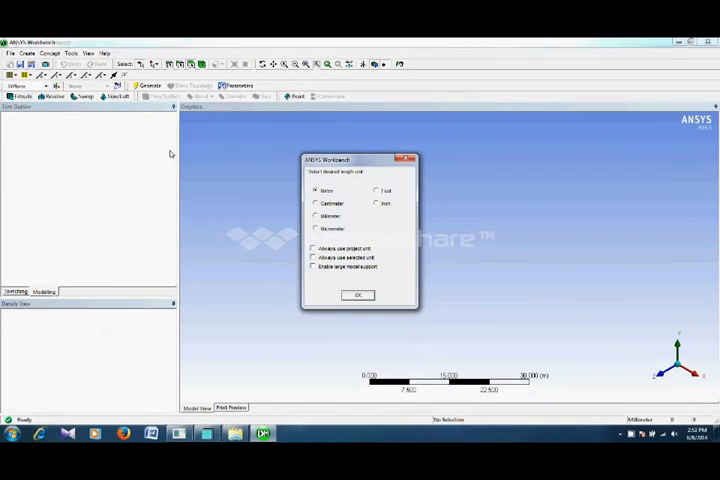
{"action": "mouse_move", "coordinate": [180, 152]}
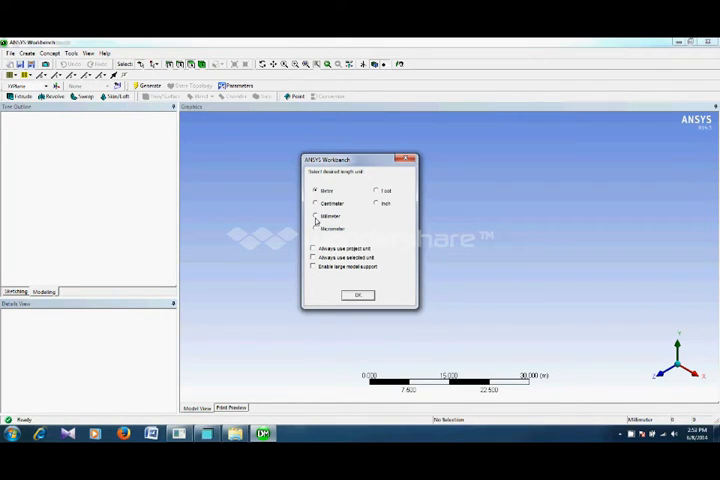
{"action": "left_click", "coordinate": [316, 216]}
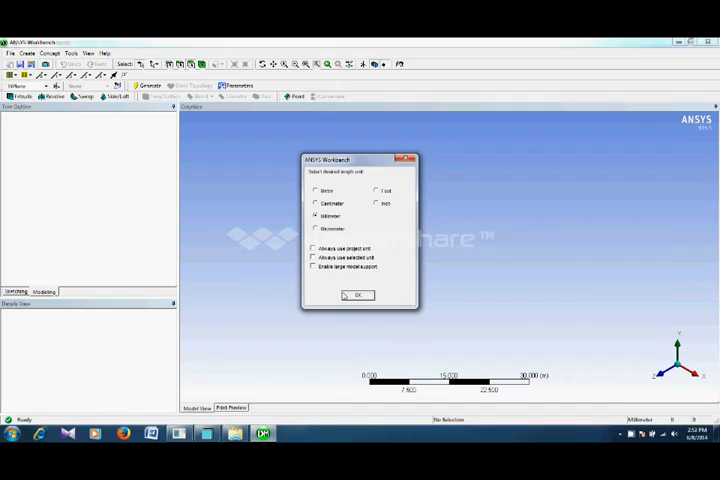
{"action": "left_click", "coordinate": [356, 294]}
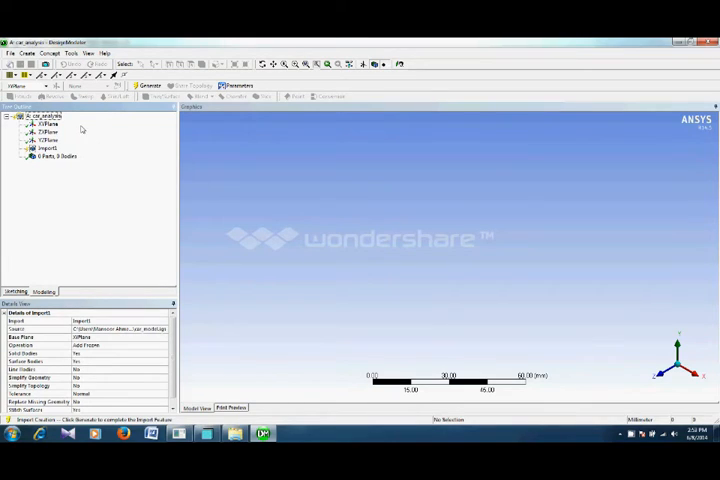
{"action": "mouse_move", "coordinate": [126, 126]}
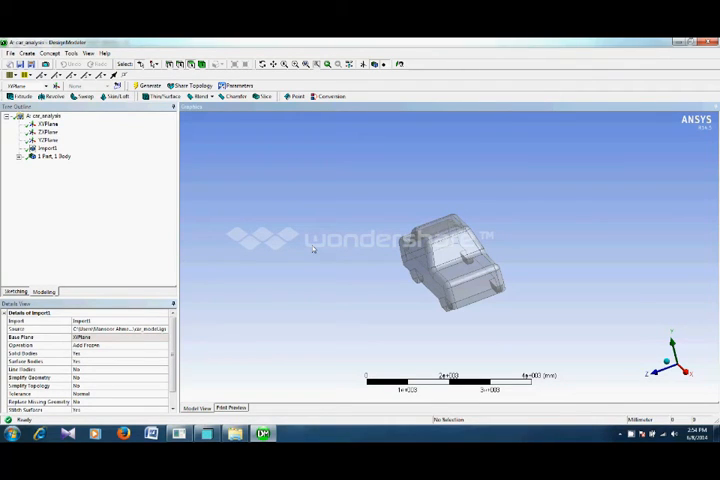
{"action": "mouse_move", "coordinate": [256, 200]}
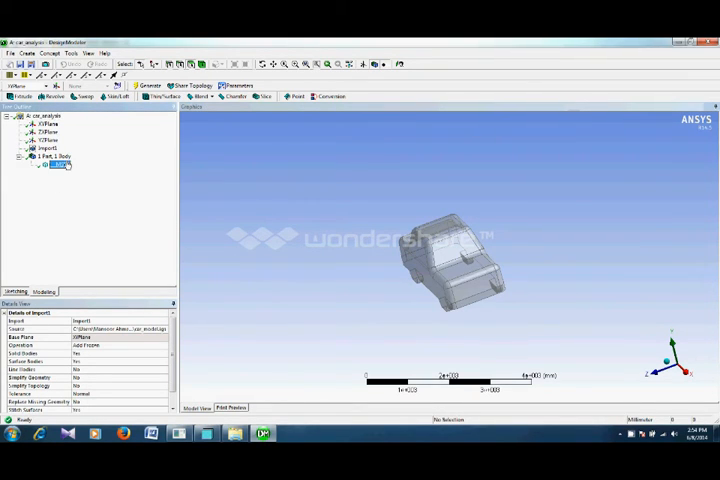
- Select the generated car solid body in the Tree Outline to show its details
{"action": "left_click", "coordinate": [56, 164]}
{"action": "type", "text": "carbody"}
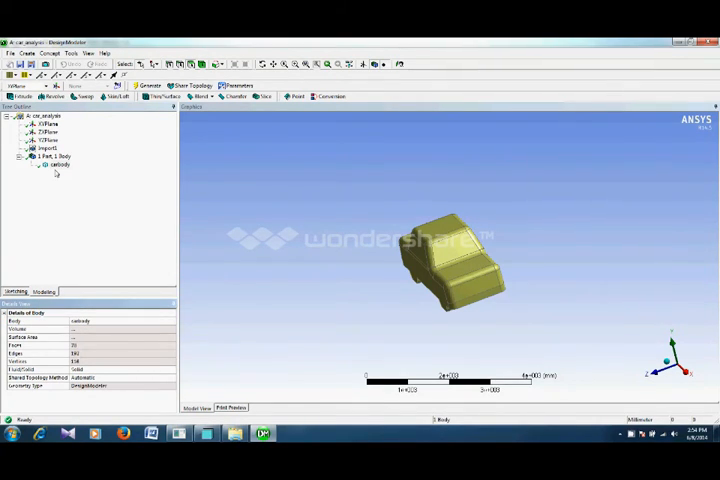
{"action": "mouse_move", "coordinate": [200, 206]}
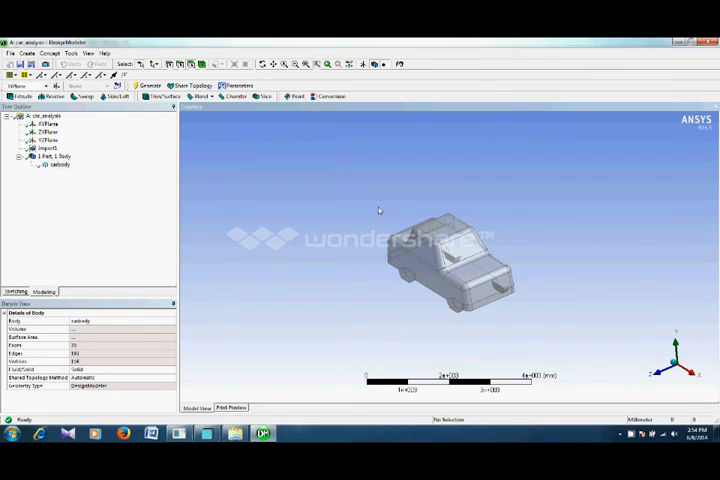
{"action": "mouse_move", "coordinate": [332, 204]}
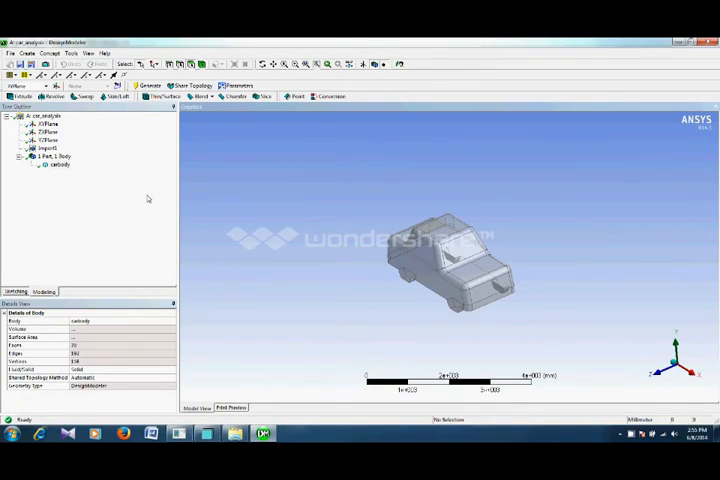
{"action": "mouse_move", "coordinate": [194, 156]}
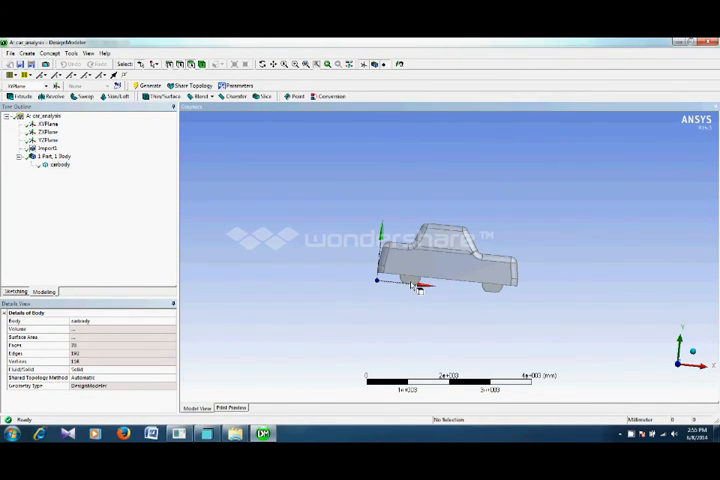
{"action": "mouse_move", "coordinate": [500, 298]}
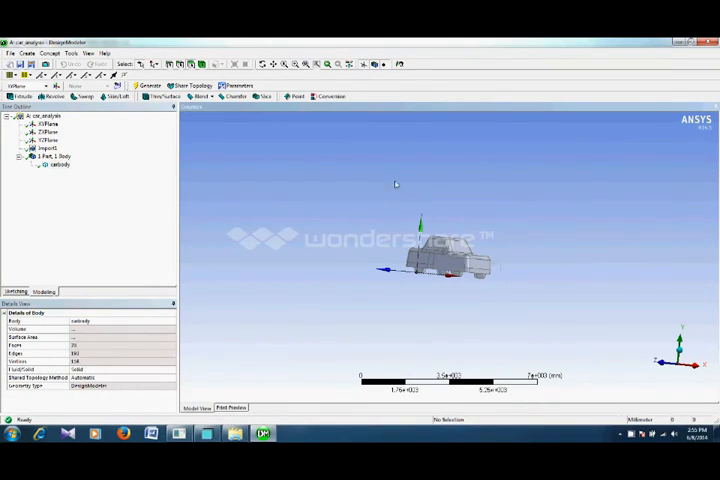
- Orbit the car body to inspect it side-on and from other angles
{"action": "left_click_drag", "start_coordinate": [440, 250], "coordinate": [490, 270]}
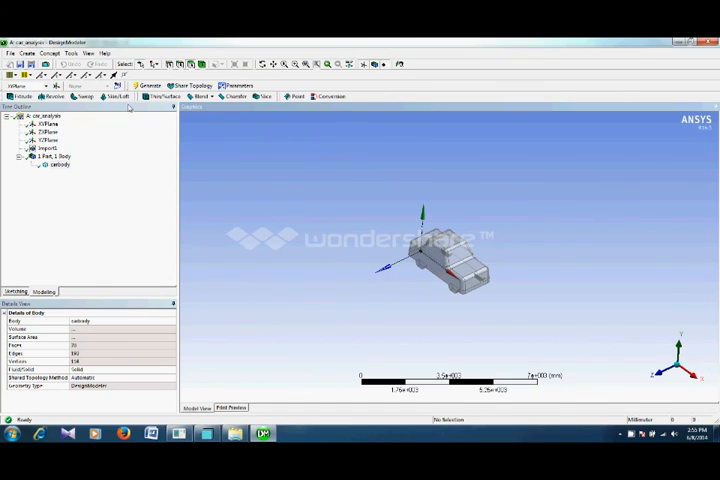
{"action": "mouse_move", "coordinate": [378, 208]}
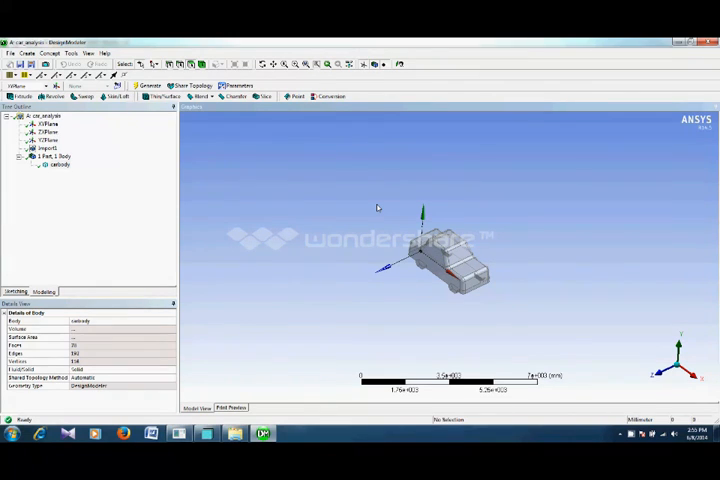